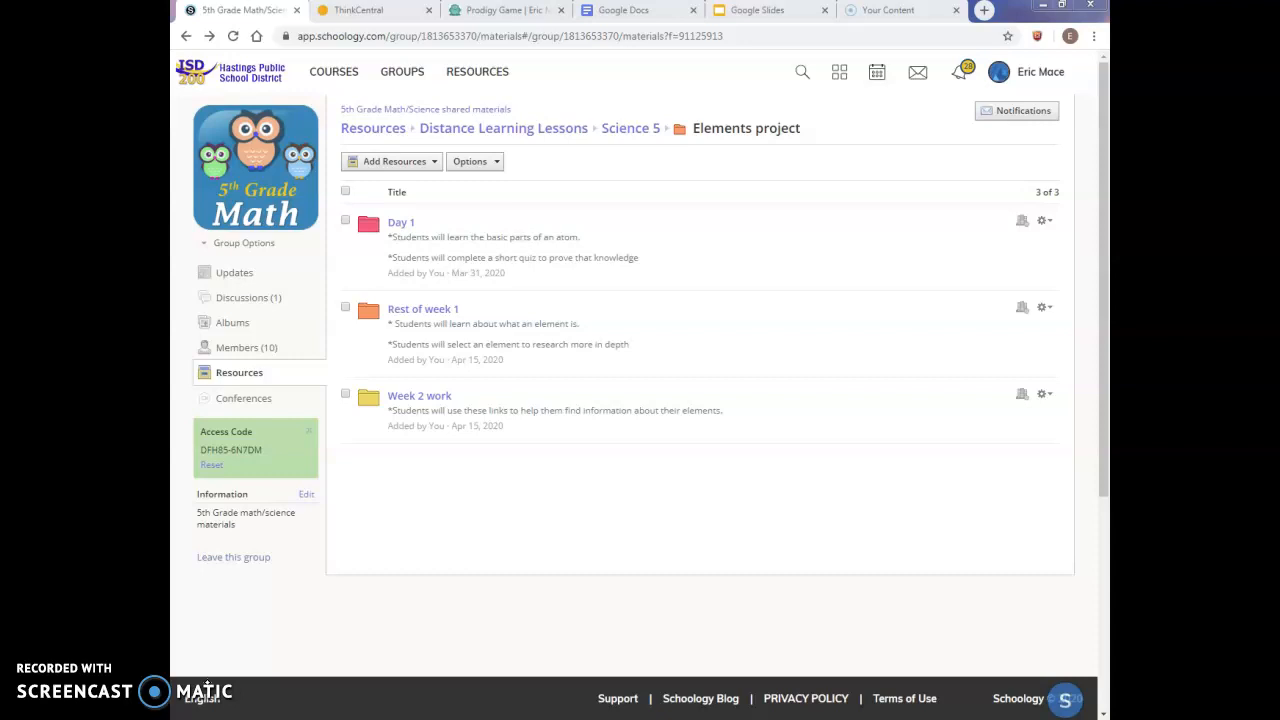
Show the seven resources inside the 'Rest of week 1' folder
left_click(422, 308)
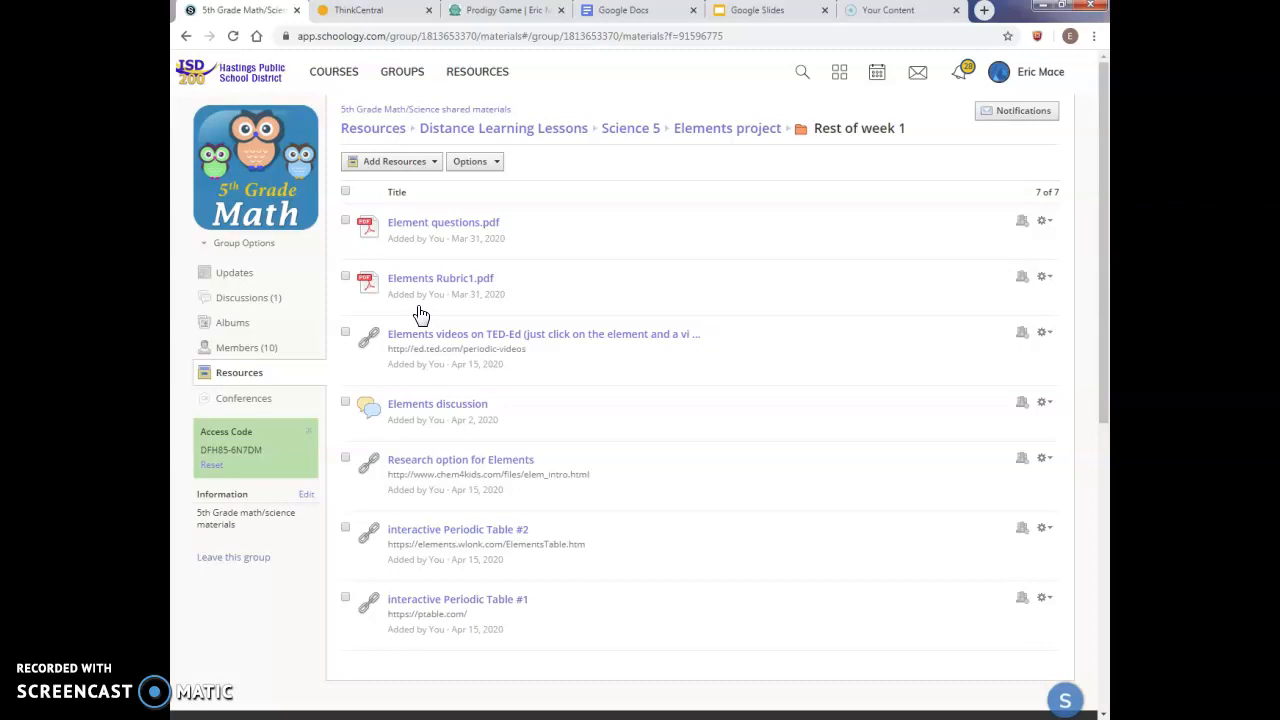
View the Elements discussion prompt asking for an element no classmate has chosen
left_click(436, 404)
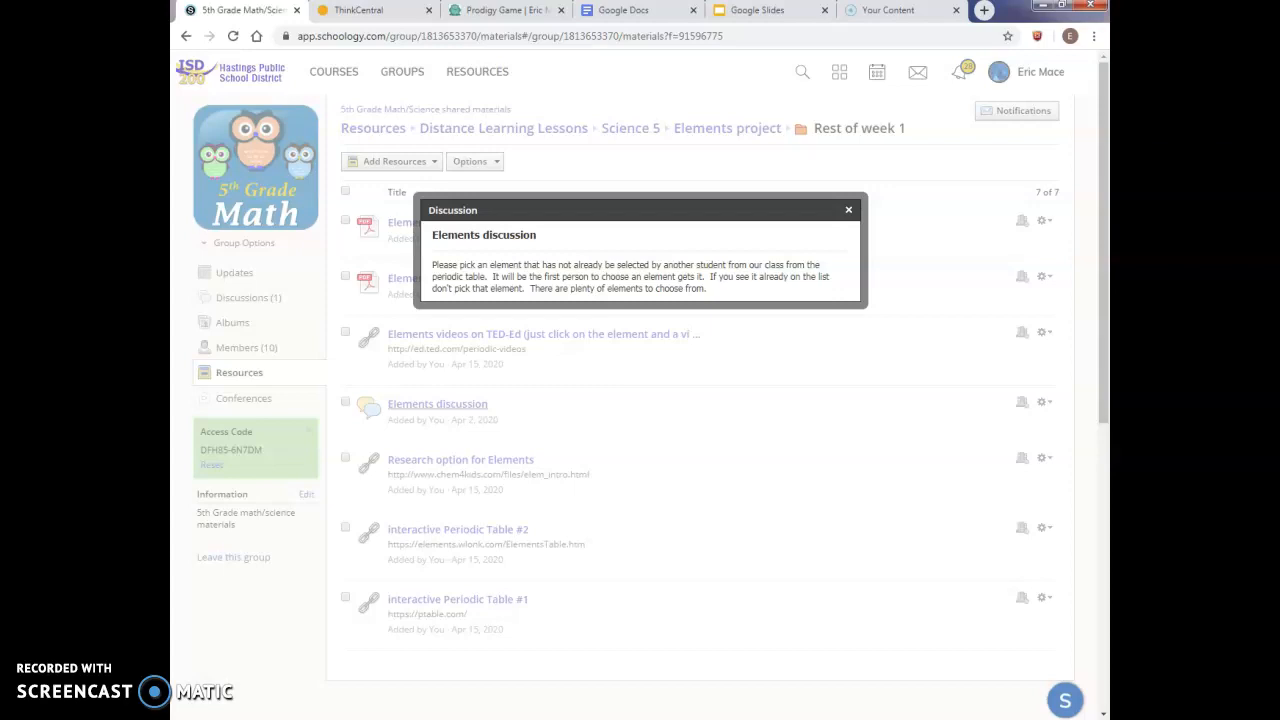
Dismiss the discussion prompt, returning to the 'Rest of week 1' resource list
left_click(848, 210)
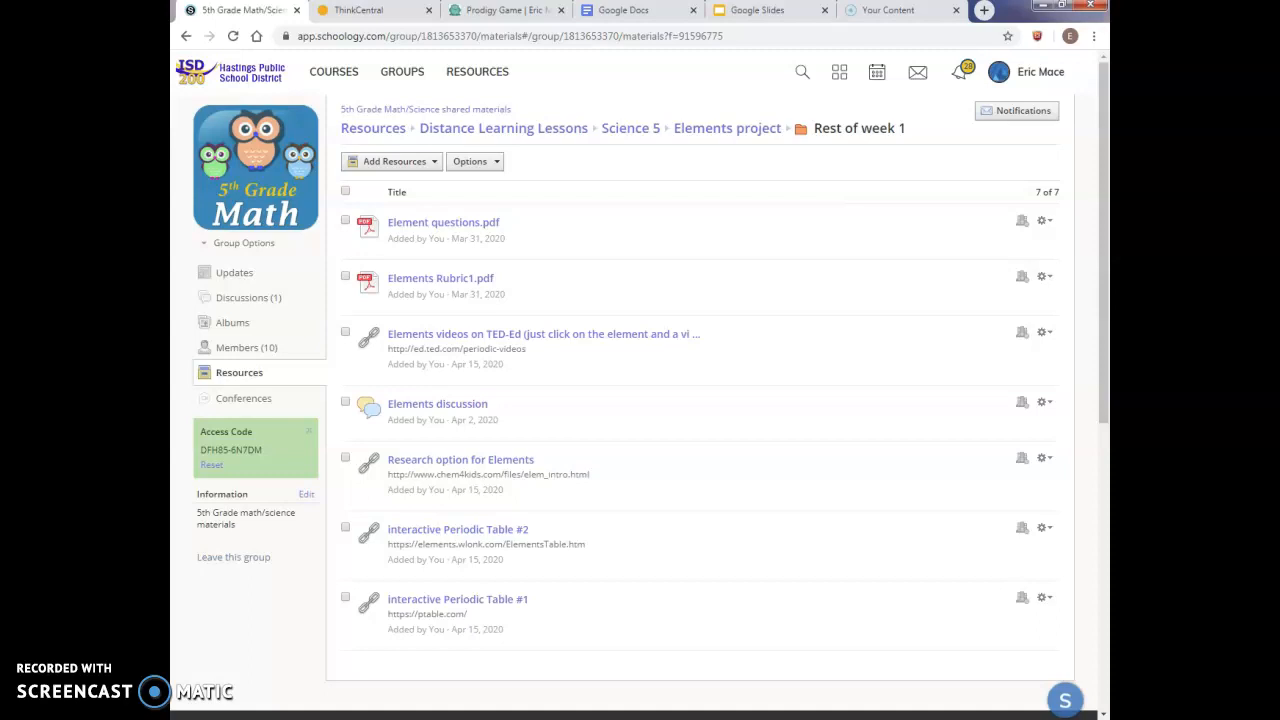
left_click(444, 222)
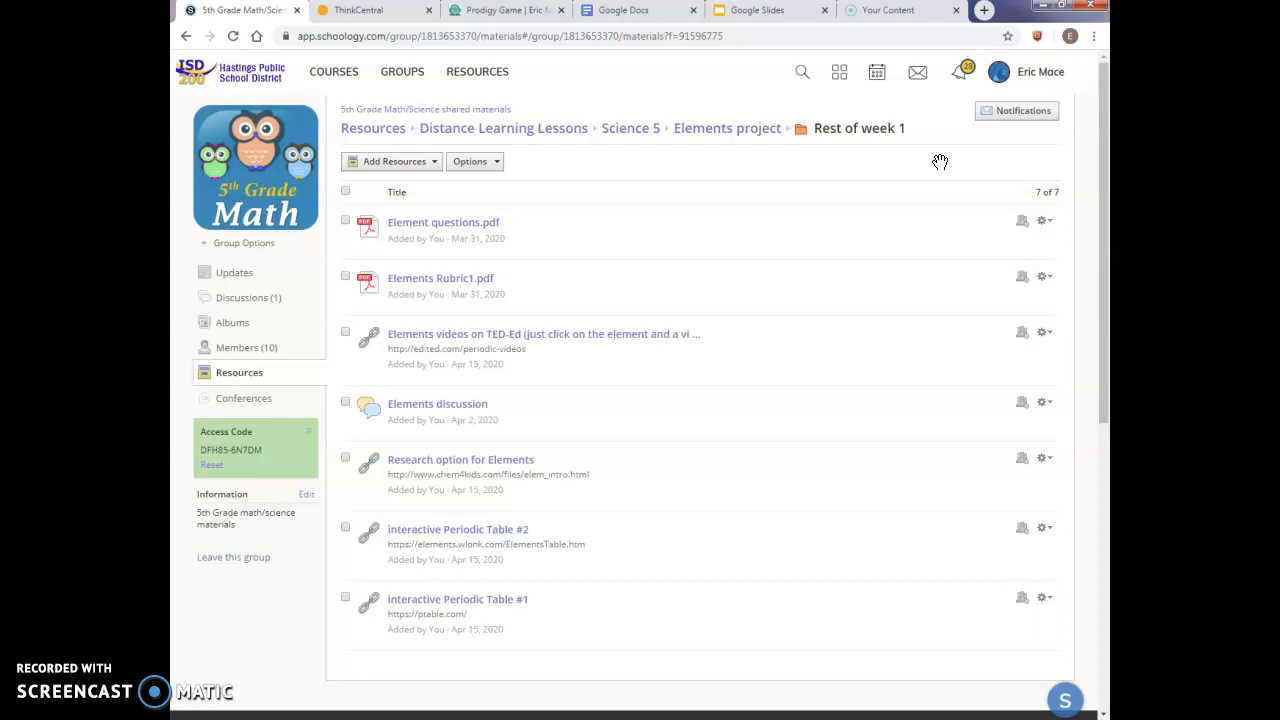
left_click(624, 10)
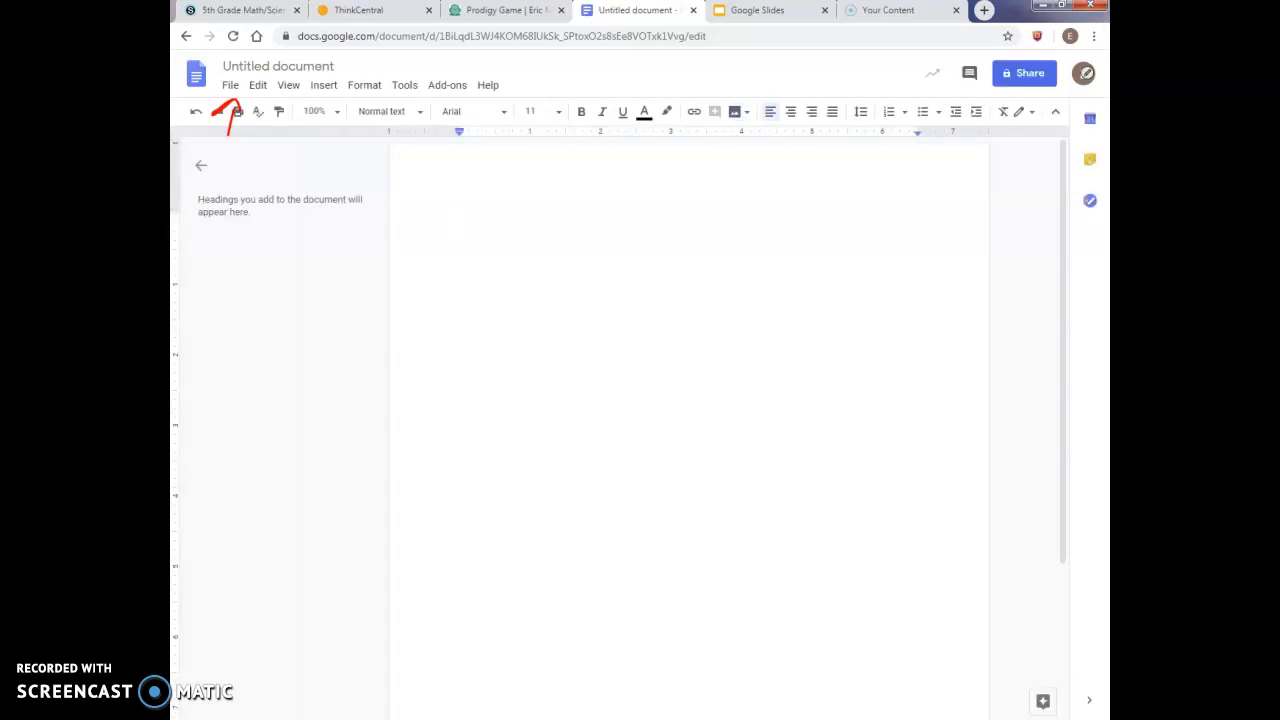
left_click(460, 220)
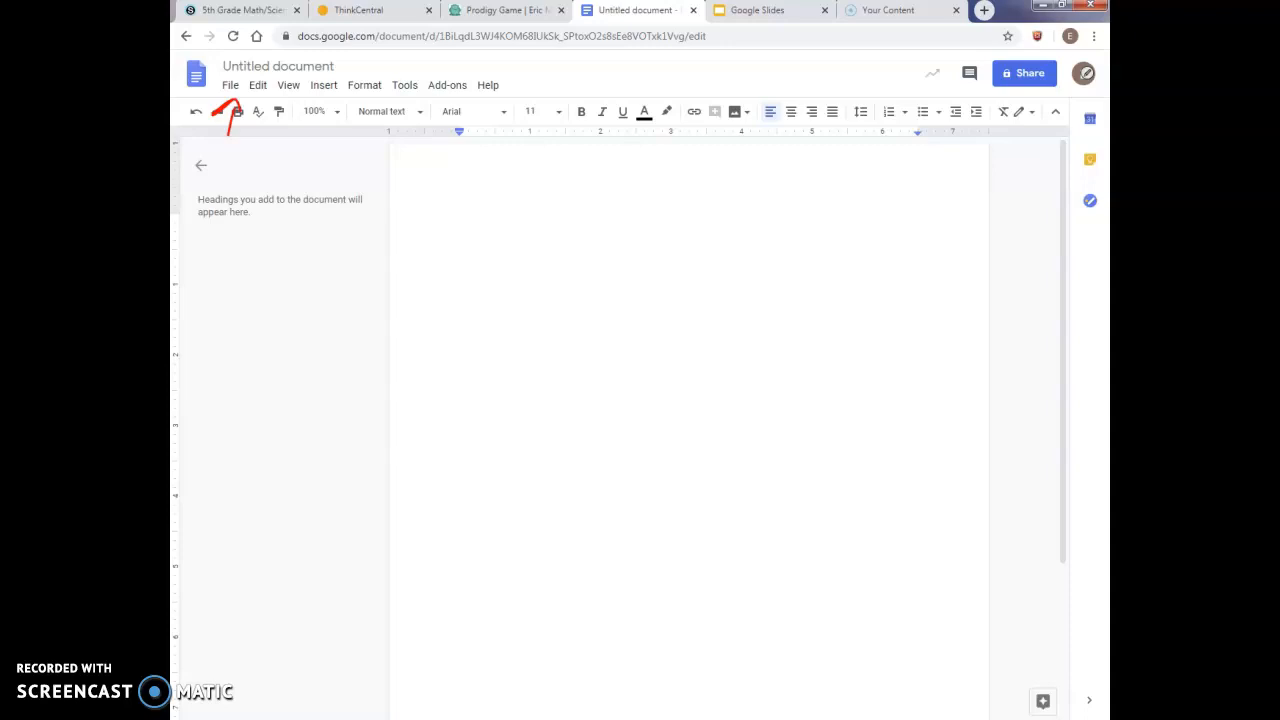
left_click(240, 10)
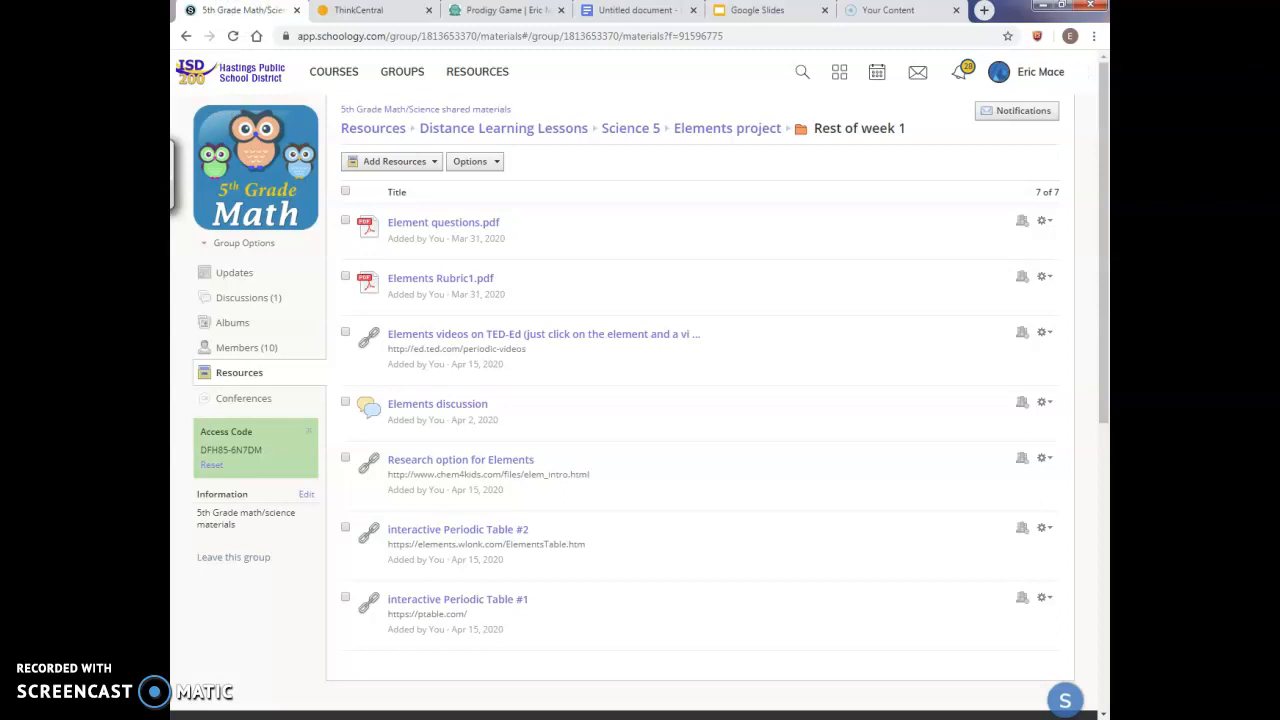
left_click(636, 10)
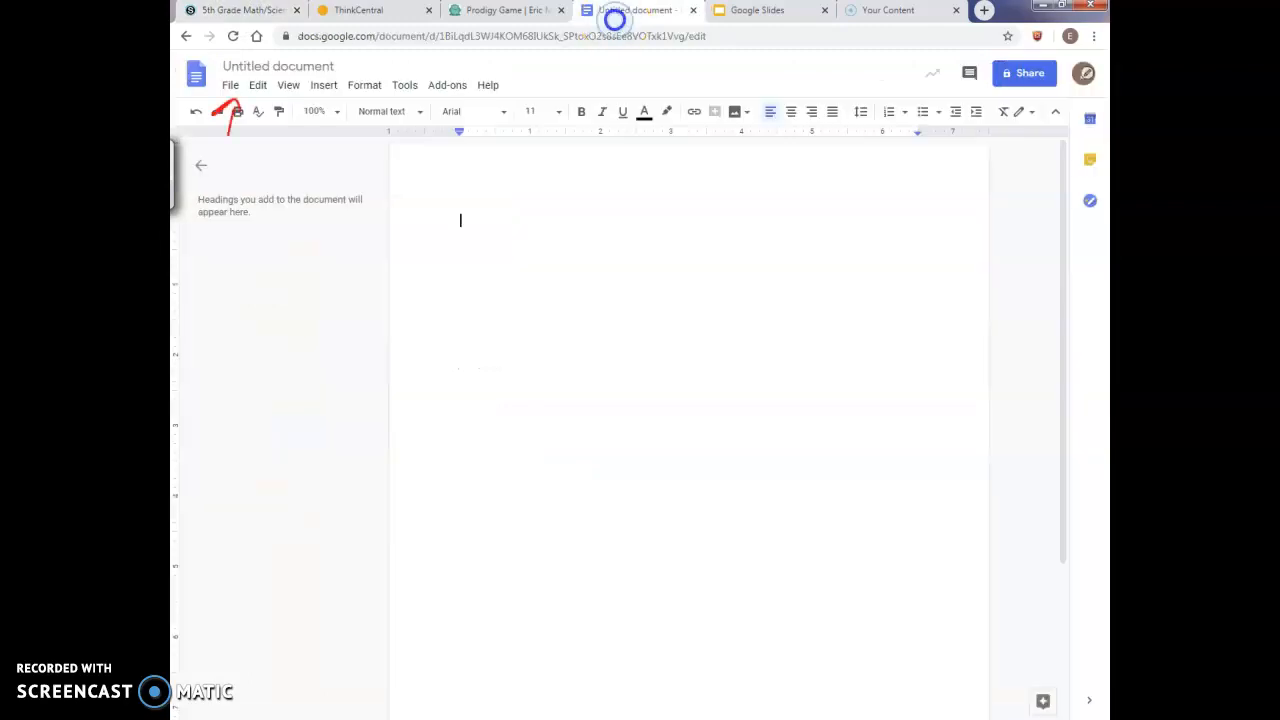